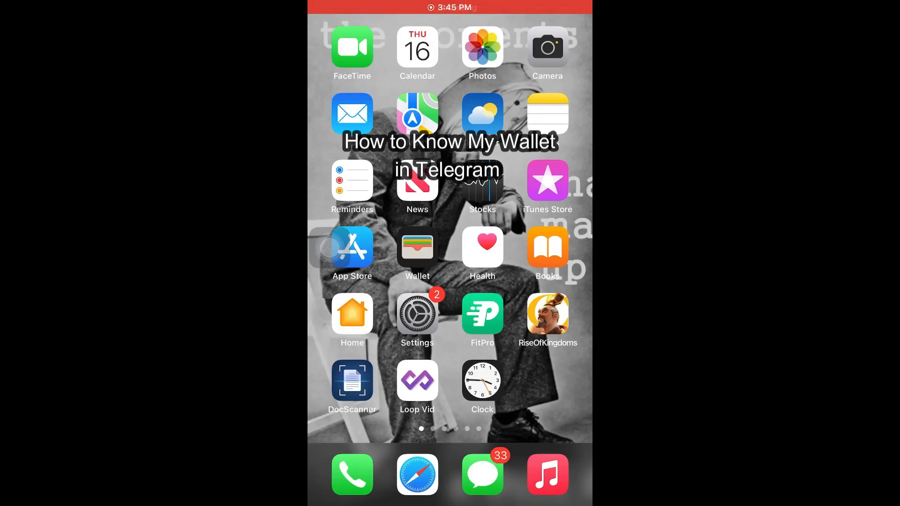
# Open Telegram from the Home Screen and search chats for 'Wallet'
pyautogui.hscroll(-3)
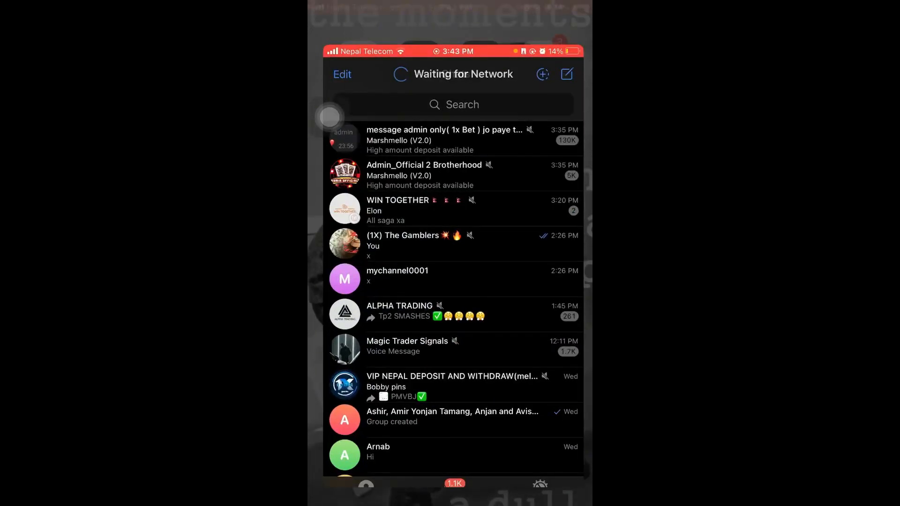
pyautogui.write('Wallet')
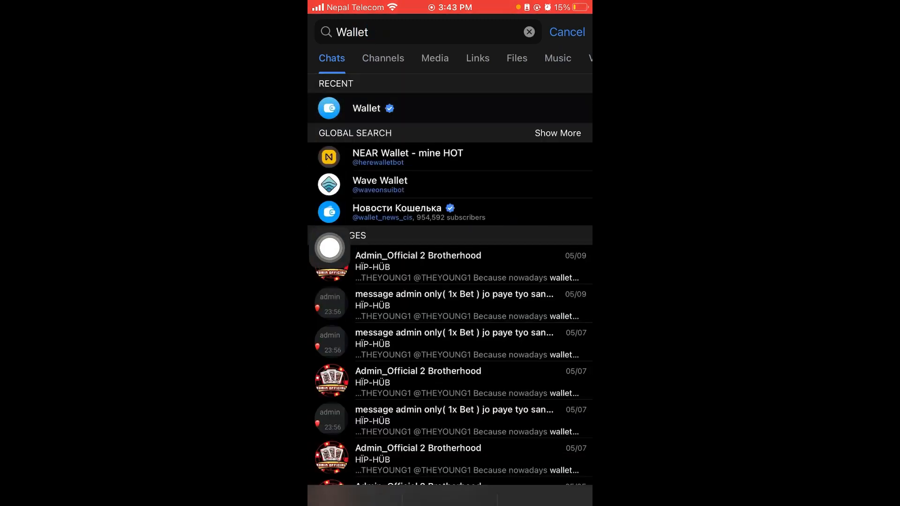
# Start the verified Wallet bot, accept its Terms of Use, and open the wallet mini app
pyautogui.click(367, 108)
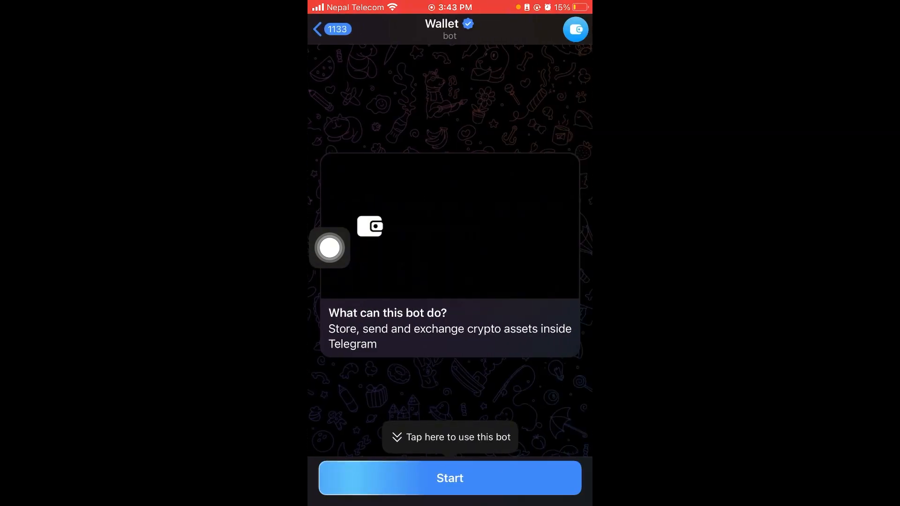
pyautogui.click(449, 478)
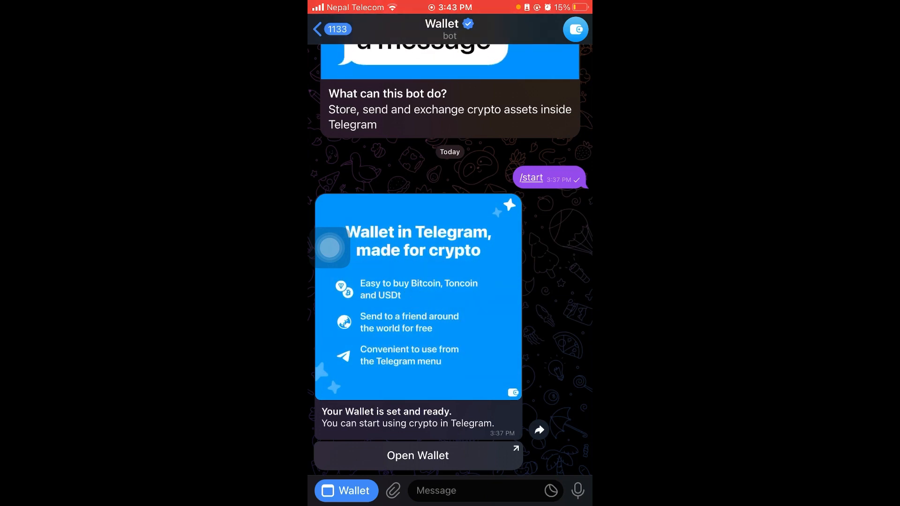
pyautogui.click(417, 456)
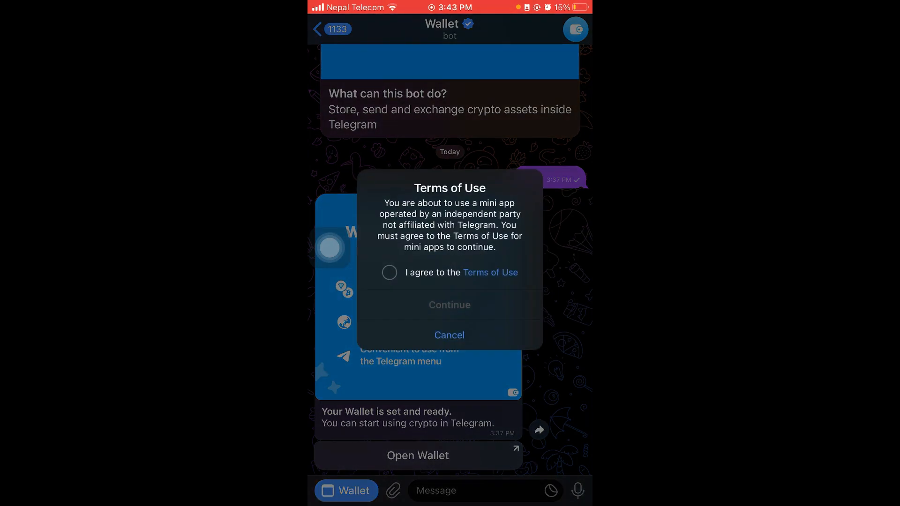
pyautogui.click(389, 272)
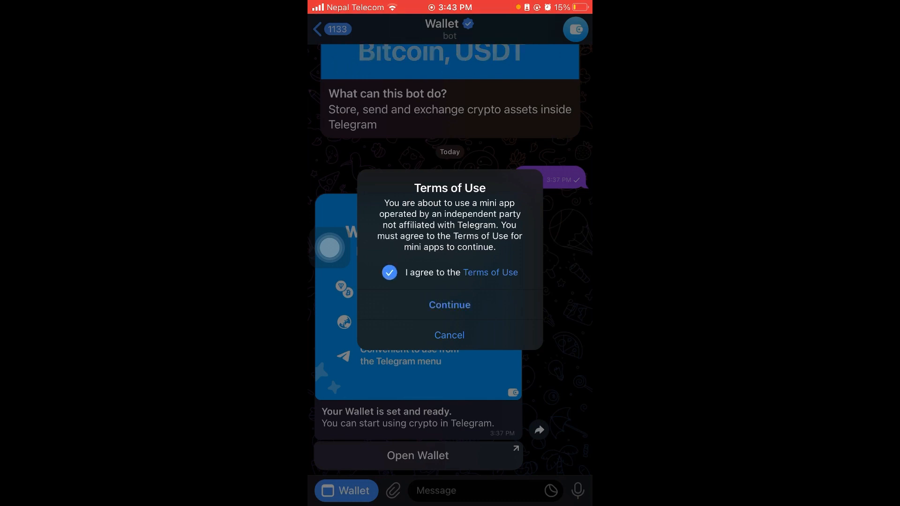
pyautogui.click(450, 304)
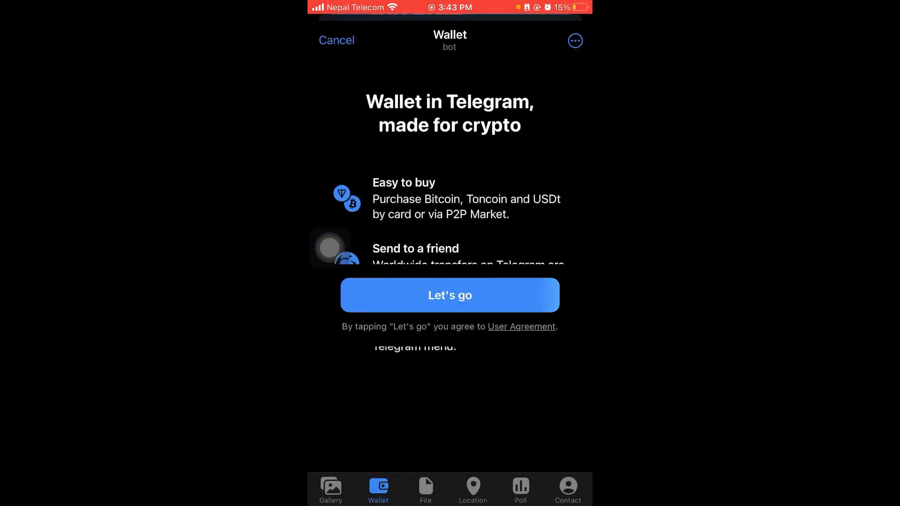
pyautogui.click(450, 296)
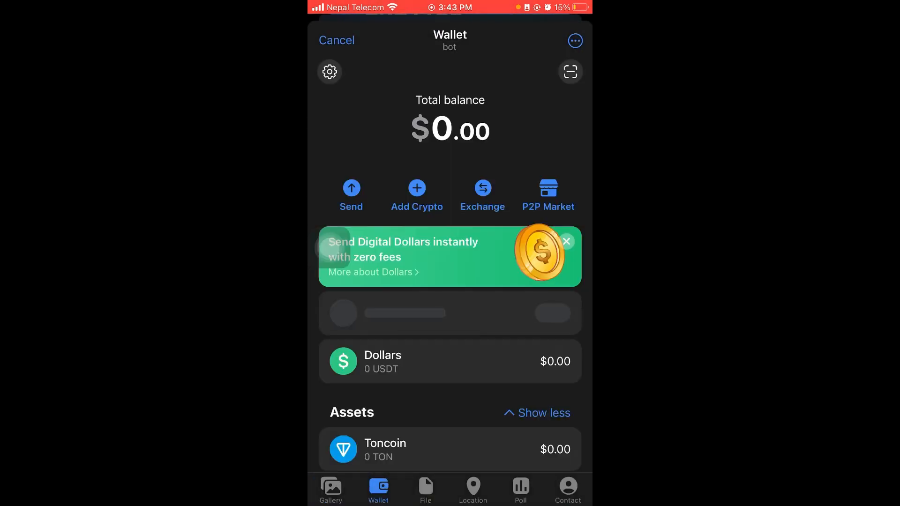